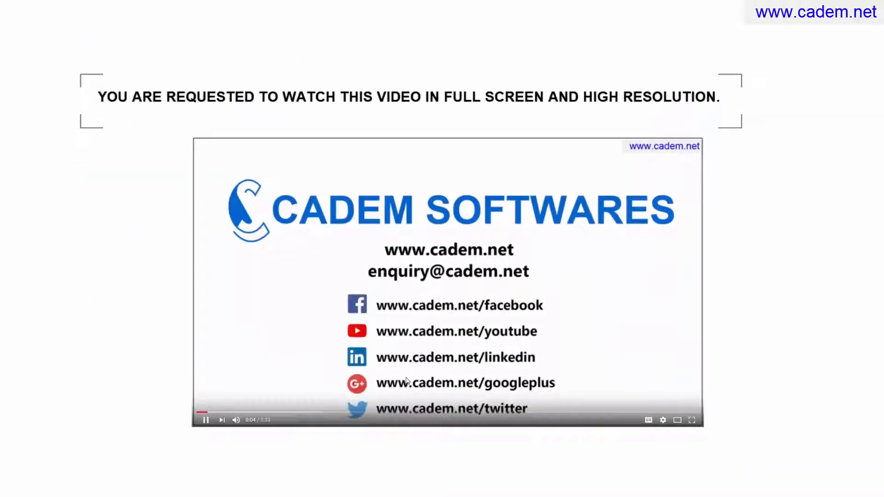
Raise the Cadem tutorial video's playback quality to a higher resolution such as 720p
{"action": "left_click", "coordinate": [417, 382]}
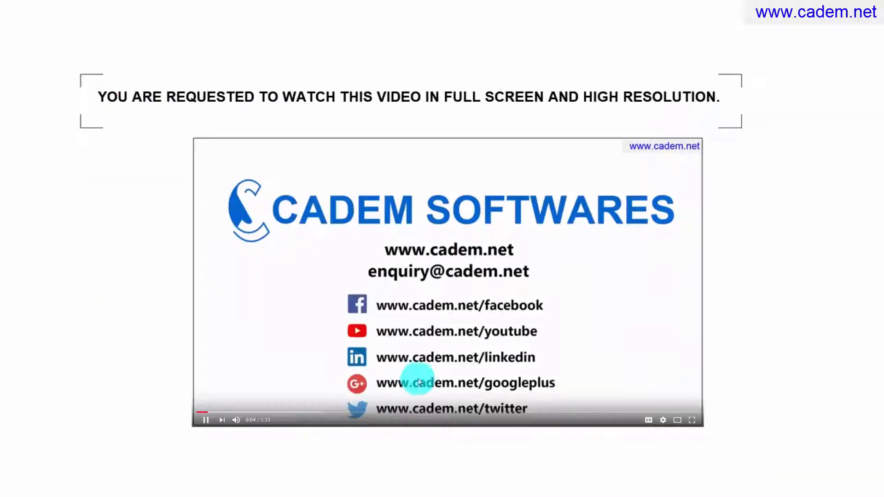
{"action": "left_click", "coordinate": [663, 420]}
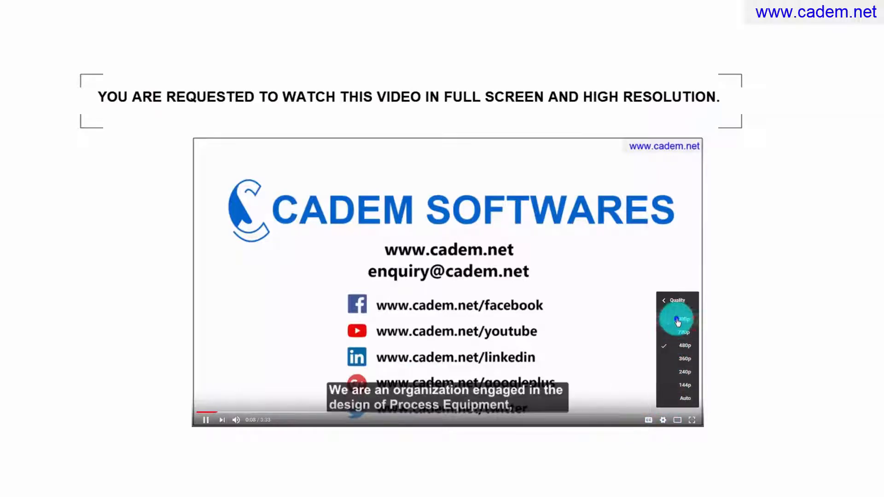
{"action": "left_click", "coordinate": [691, 420]}
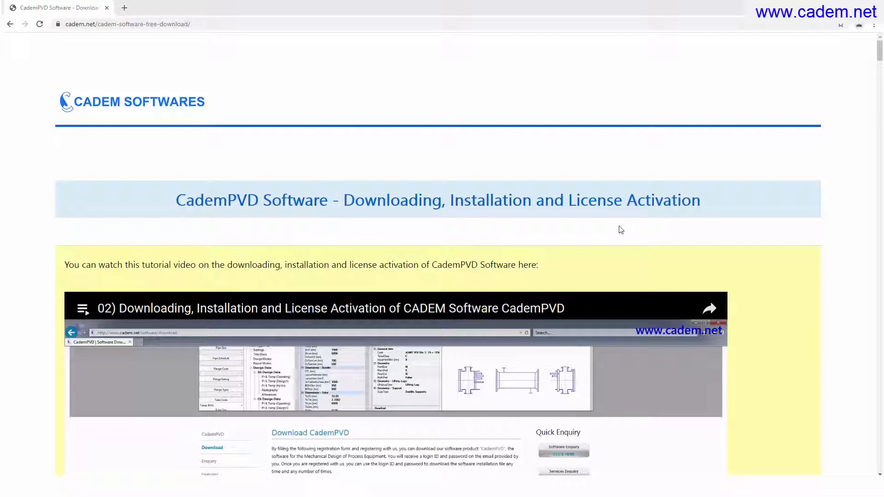
{"action": "scroll", "scroll_direction": "down", "scroll_amount": 3}
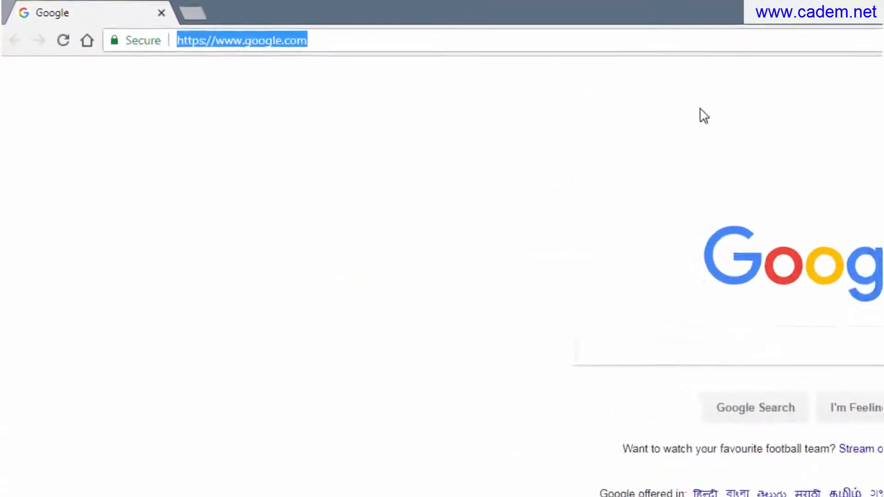
{"action": "type", "text": "www.cadem.net"}
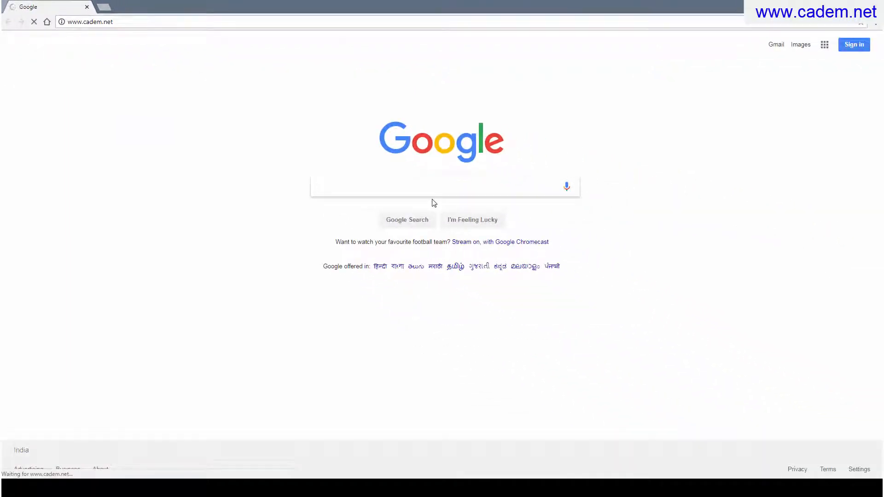
Go to the CademPVD download page and bring its registration form into view
{"action": "left_click", "coordinate": [440, 187]}
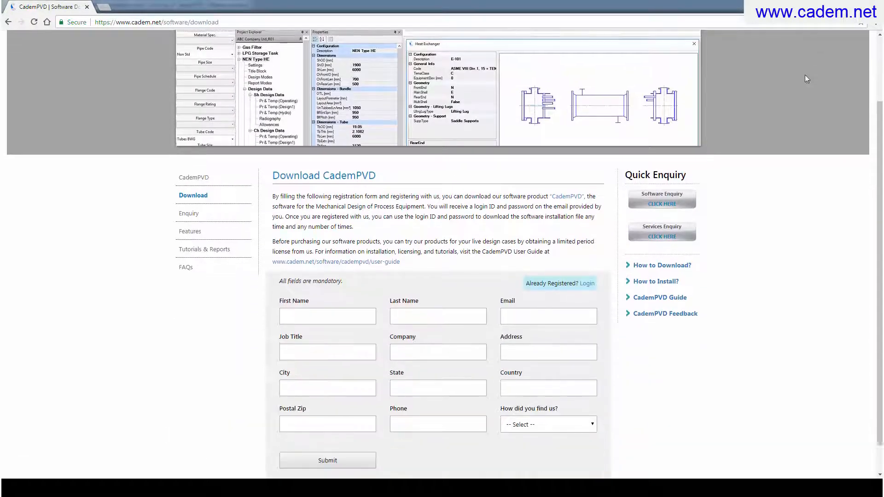
{"action": "scroll", "scroll_direction": "down", "scroll_amount": 3}
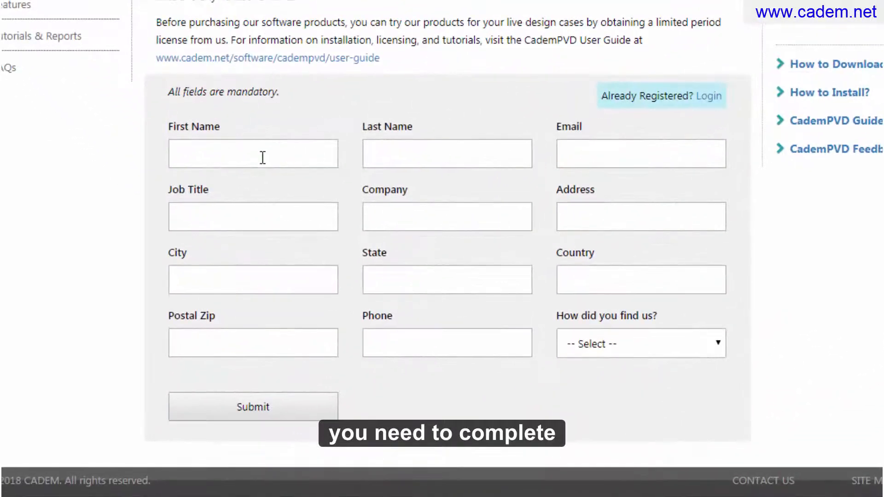
{"action": "type", "text": "John"}
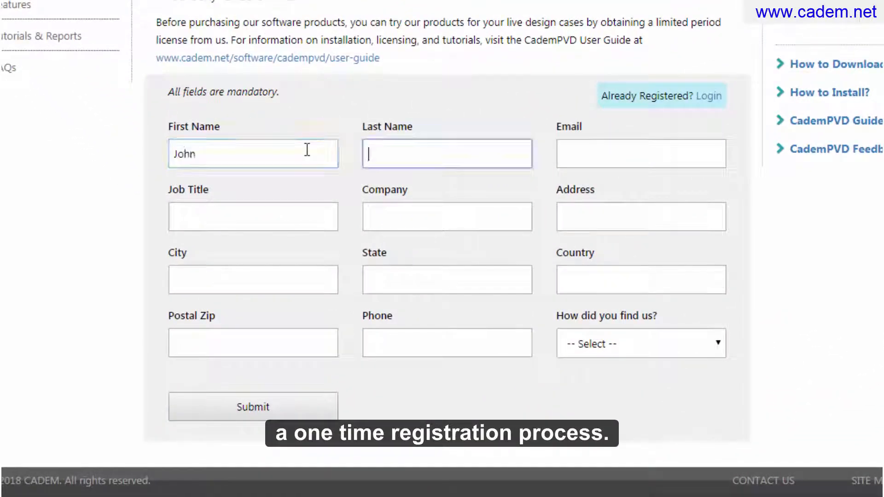
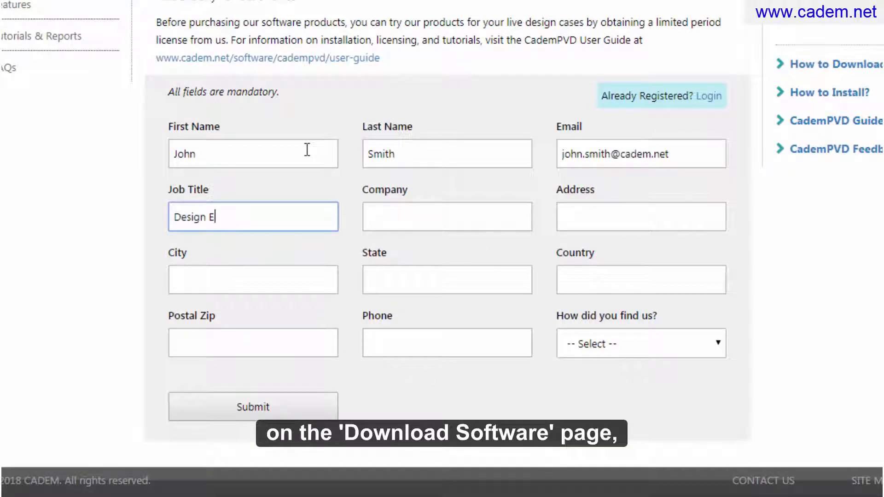
{"action": "type", "text": "CADEM Softwares"}
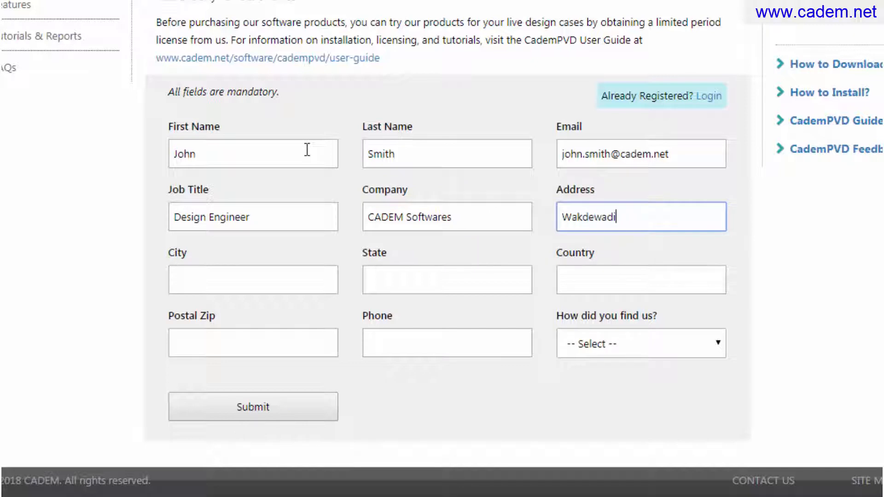
{"action": "type", "text": "Maharashtr"}
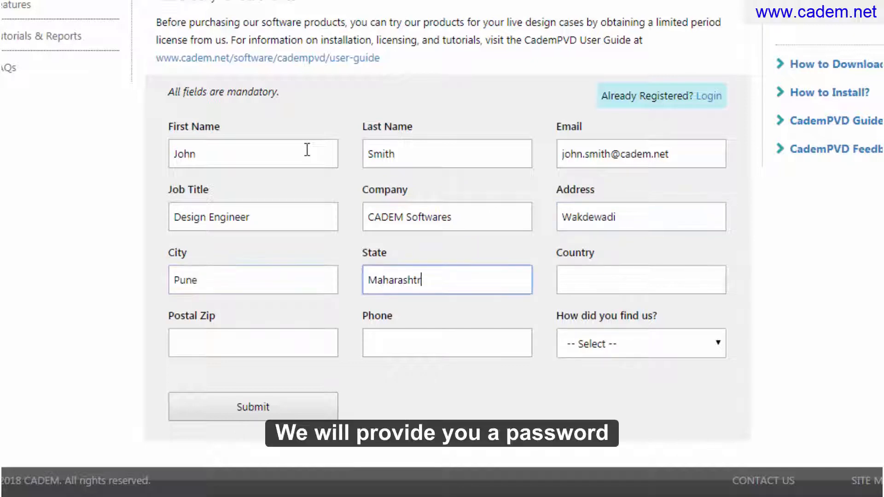
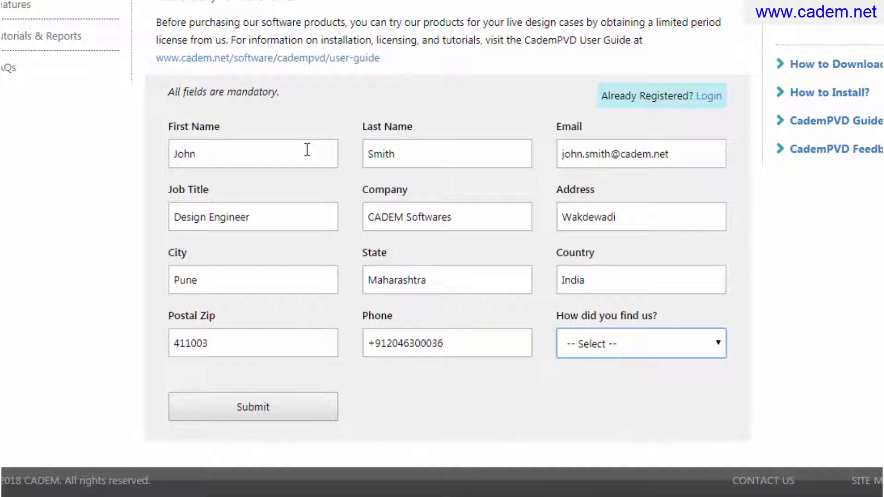
Set 'How did you find us?' to Word of Mouth and submit the registration
{"action": "left_click", "coordinate": [640, 342]}
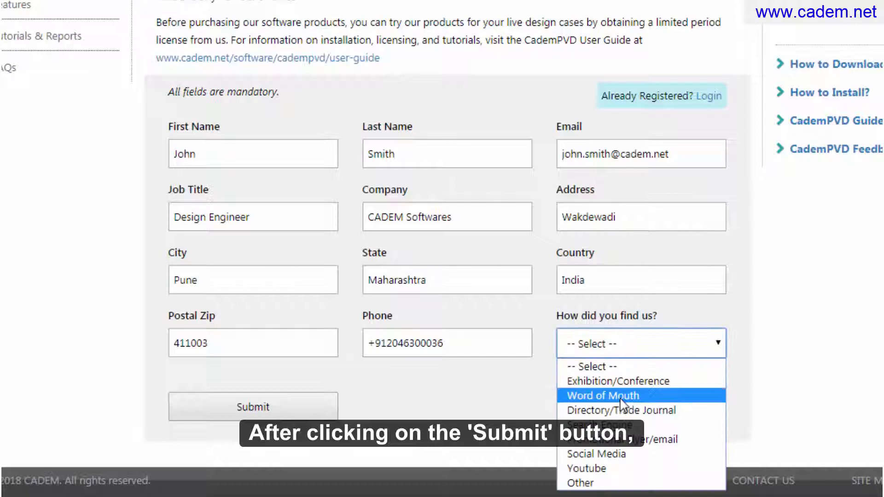
{"action": "left_click", "coordinate": [602, 395]}
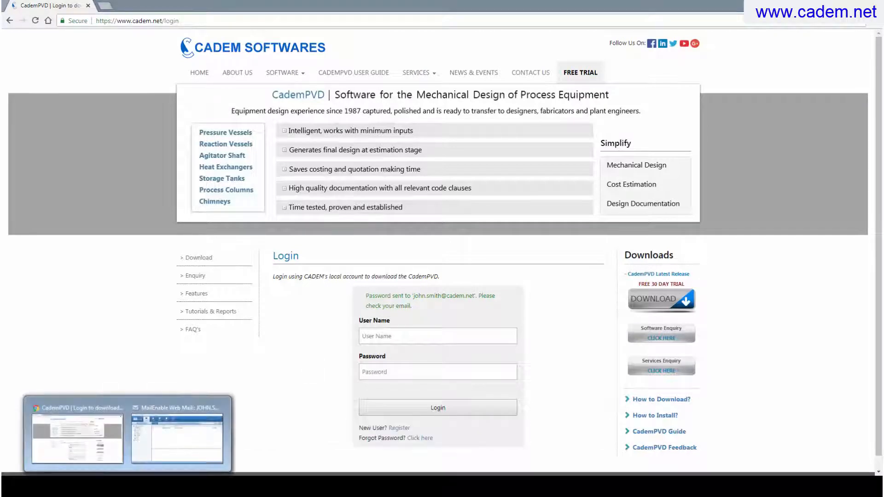
Switch to the MailEnable webmail window showing the Login Credentials email
{"action": "left_click", "coordinate": [175, 432]}
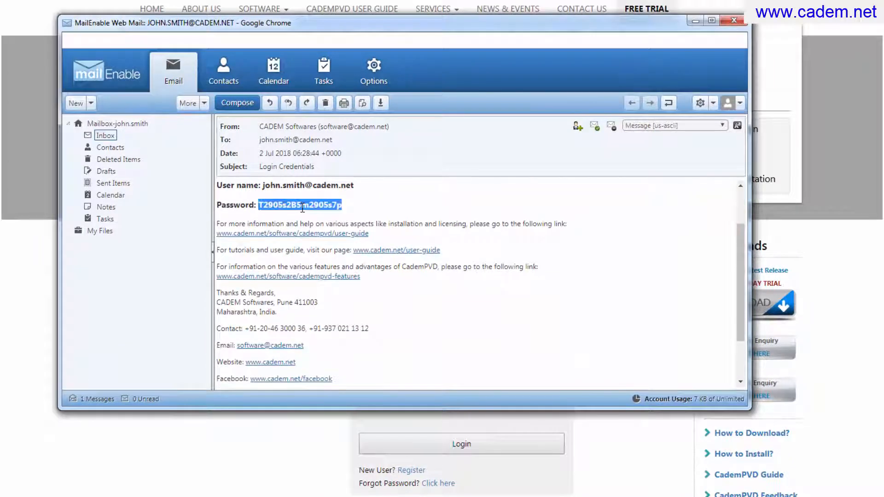
Copy the emailed password for pasting into the cadem.net login form
{"action": "right_click", "coordinate": [300, 204]}
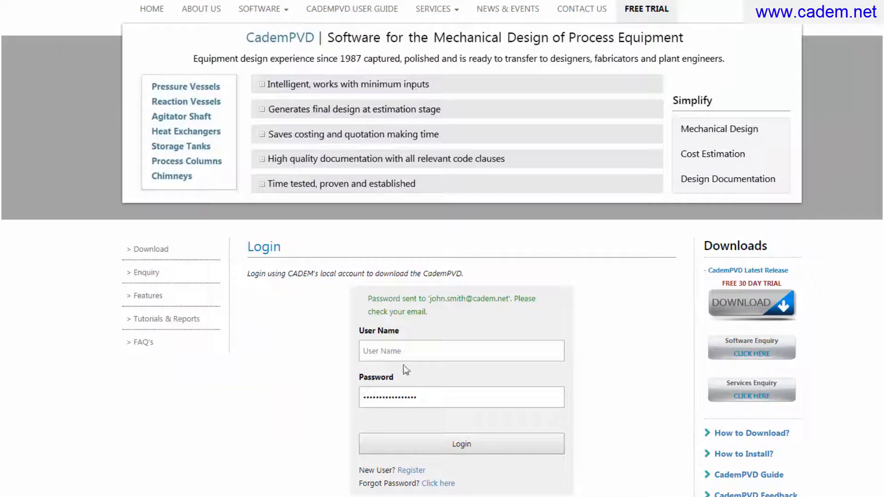
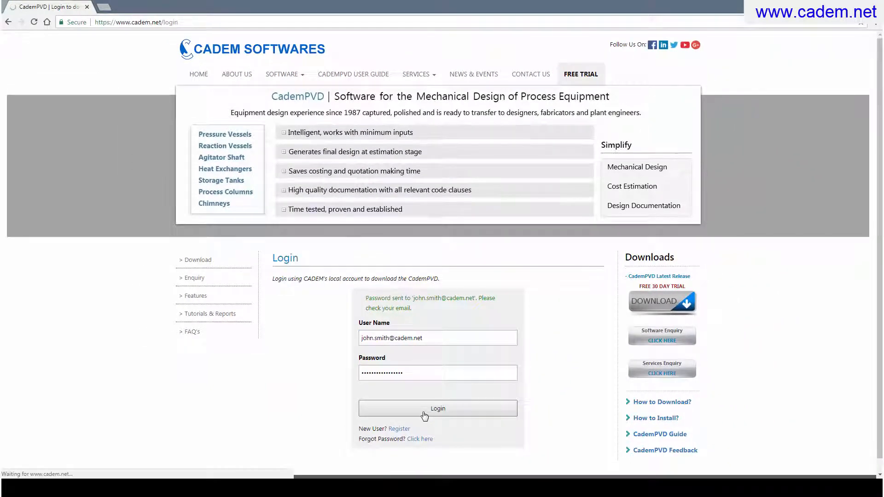
{"action": "left_click", "coordinate": [437, 408]}
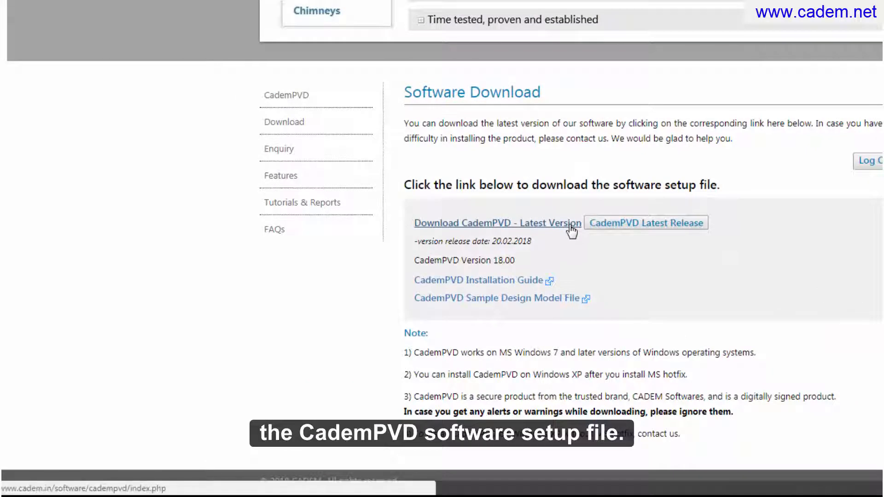
{"action": "left_click", "coordinate": [497, 221]}
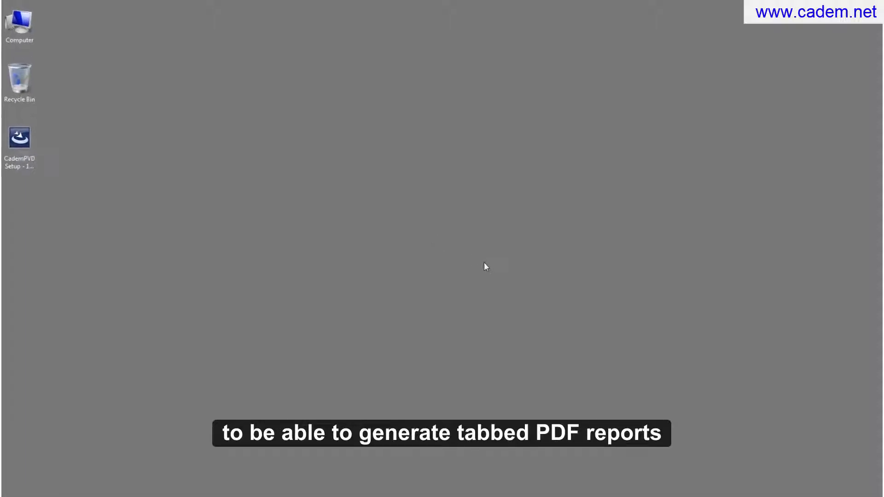
Run the downloaded installer and install CademPVD 18.00 to the default folder, allowing UAC
{"action": "double_click", "coordinate": [20, 136]}
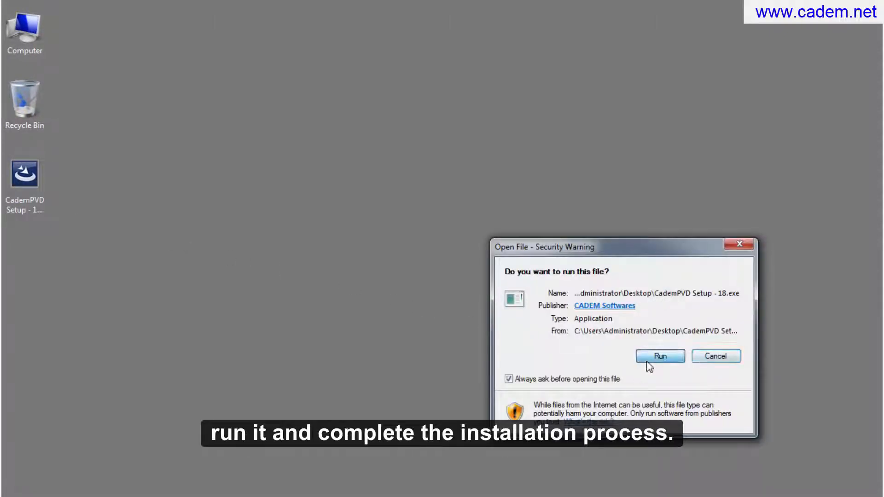
{"action": "left_click", "coordinate": [659, 356]}
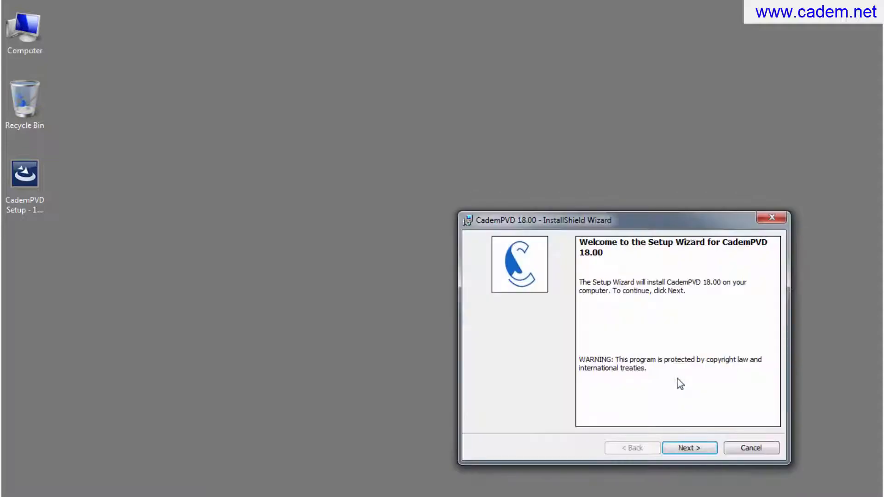
{"action": "left_click", "coordinate": [689, 447]}
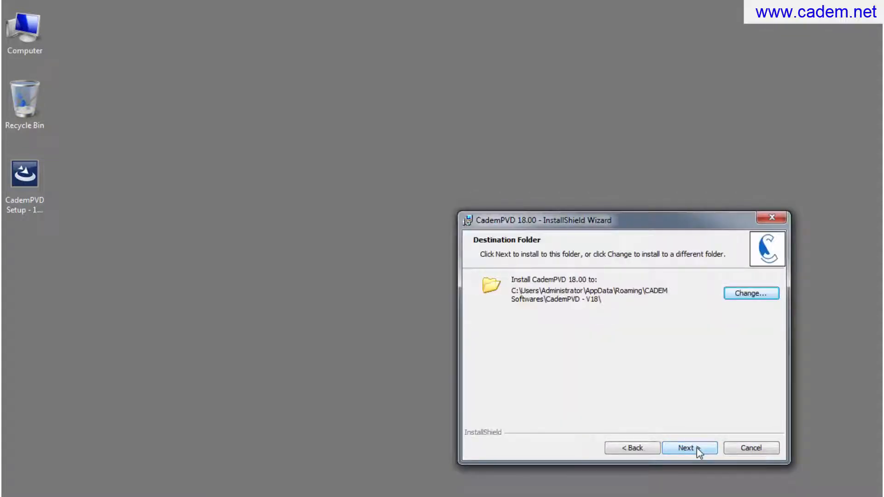
{"action": "left_click", "coordinate": [689, 447]}
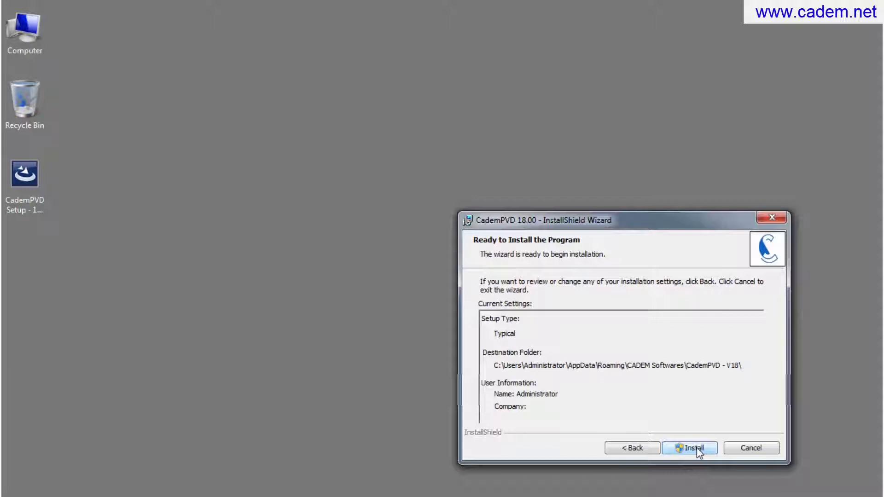
{"action": "left_click", "coordinate": [688, 448]}
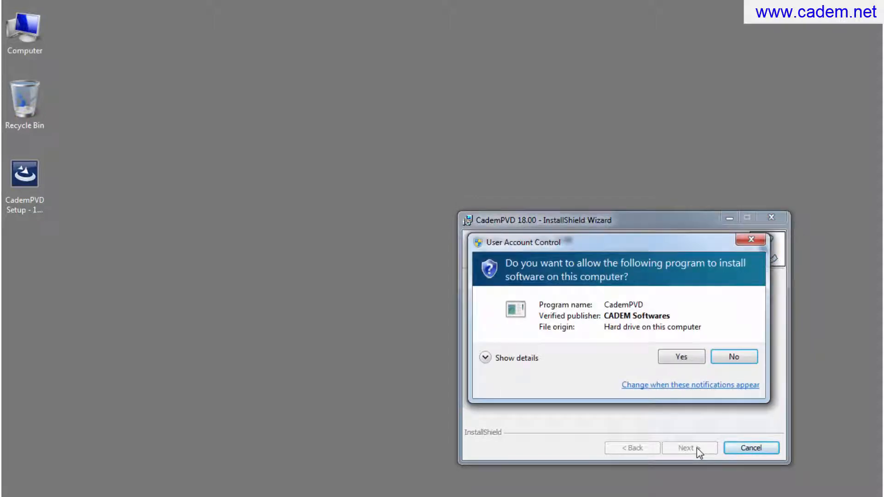
{"action": "left_click", "coordinate": [680, 356]}
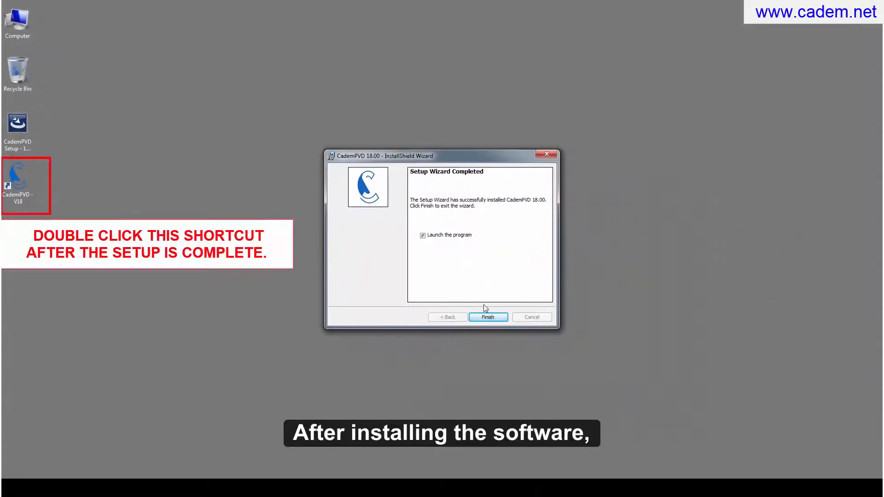
Finish the InstallShield wizard and launch CademPVD from its V18 desktop shortcut
{"action": "left_click", "coordinate": [487, 317]}
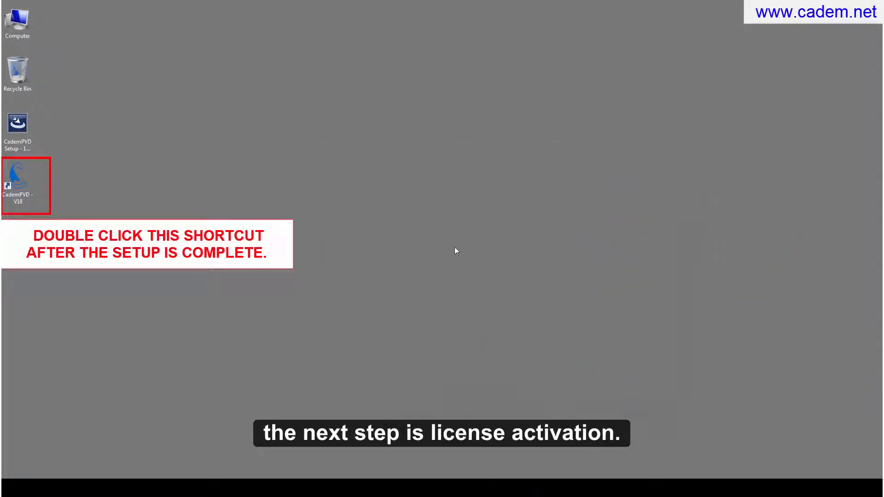
{"action": "double_click", "coordinate": [26, 186]}
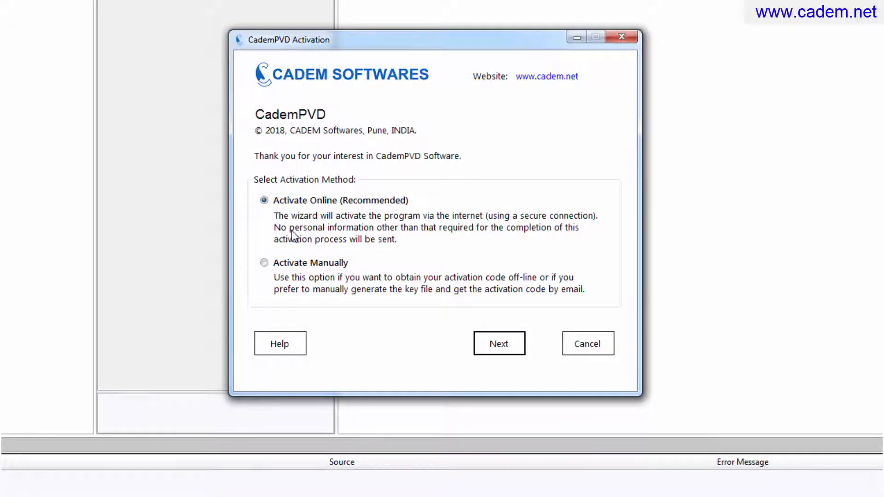
{"action": "mouse_move", "coordinate": [457, 317]}
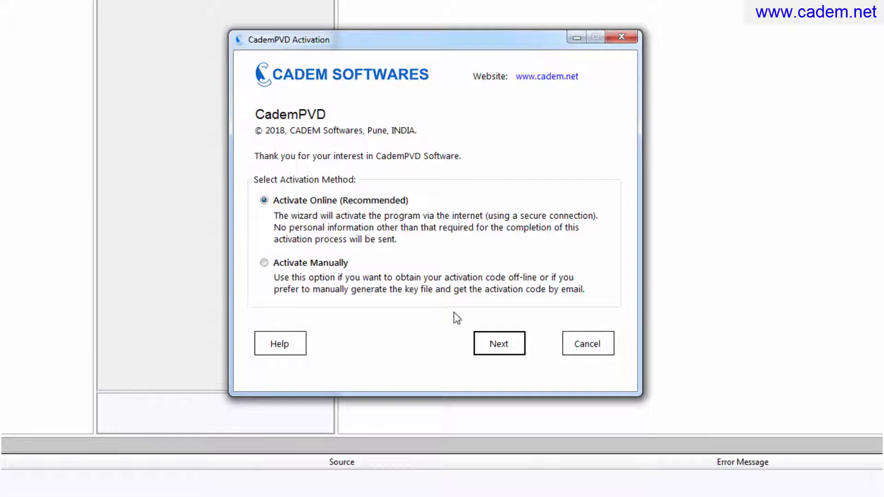
Activate online with John Smith, Design Engineer, CADEM Softwares, +912 phone and john.smith email, then submit
{"action": "left_click", "coordinate": [498, 343]}
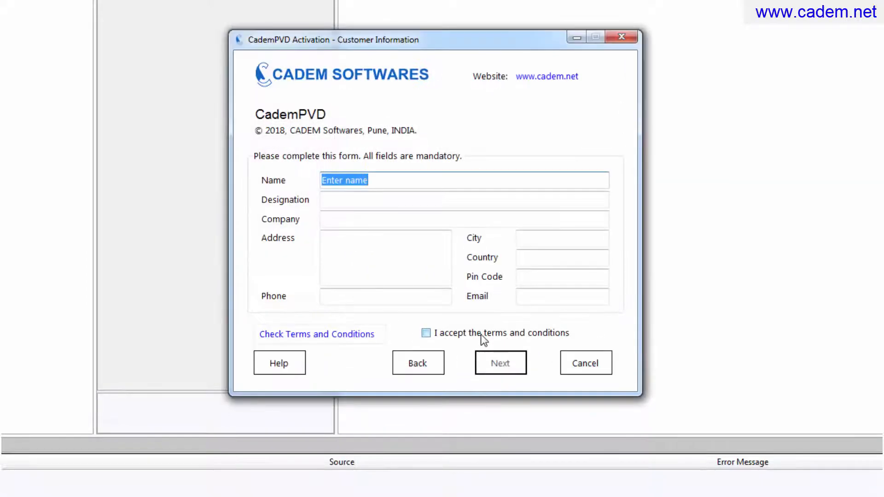
{"action": "type", "text": "John Sm"}
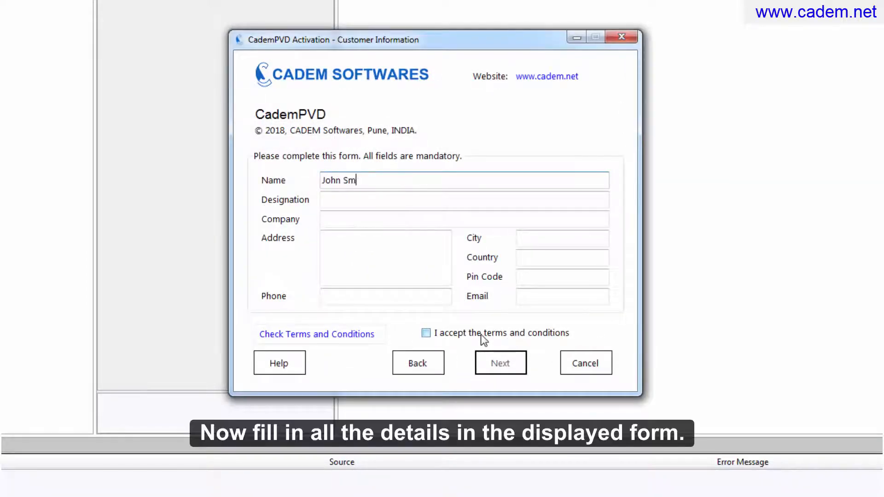
{"action": "type", "text": "Design Enginee"}
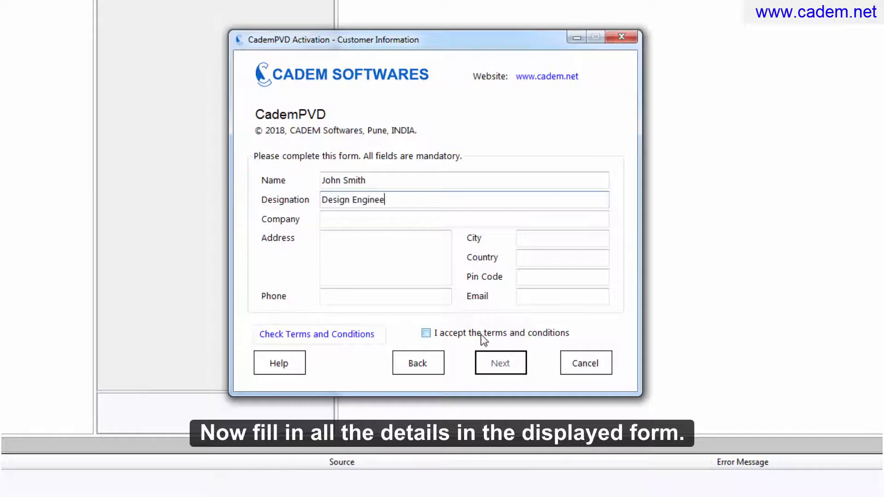
{"action": "type", "text": "CADEM Softwares"}
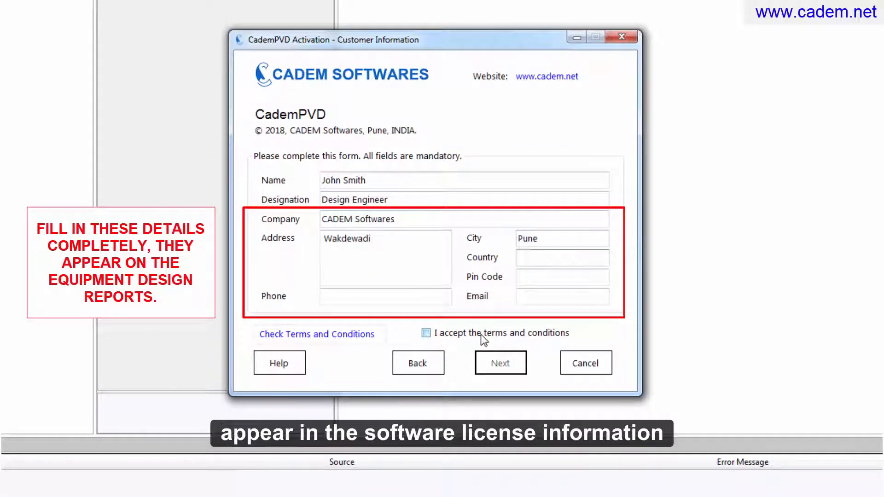
{"action": "type", "text": "+912"}
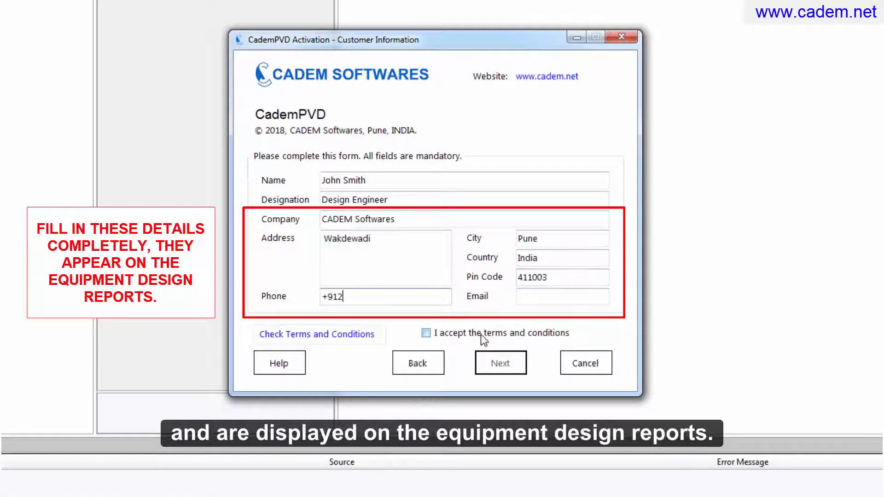
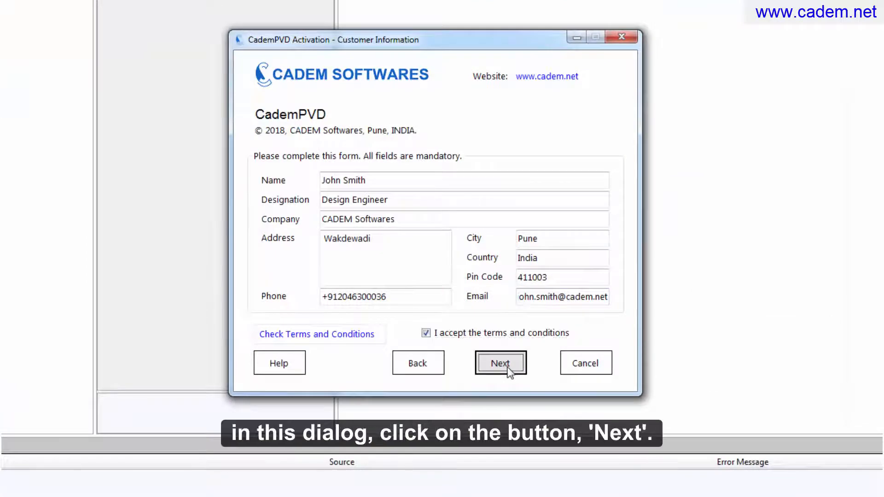
{"action": "left_click", "coordinate": [499, 363]}
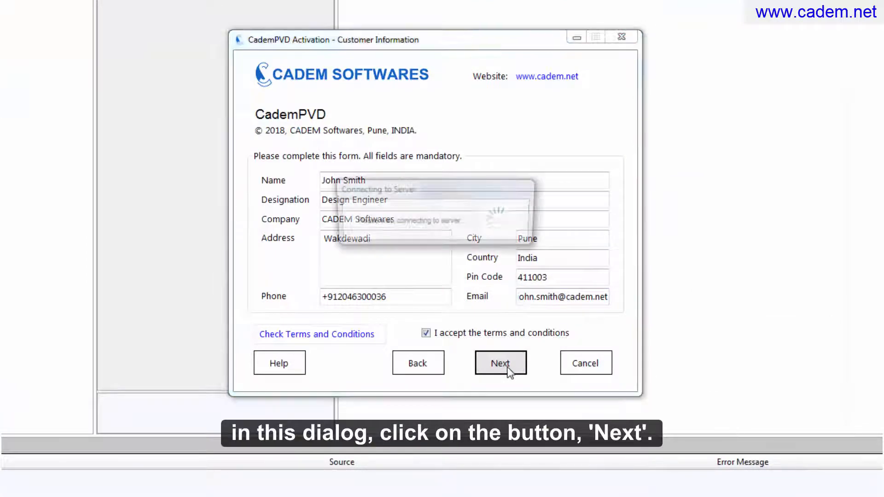
{"action": "left_click", "coordinate": [500, 363]}
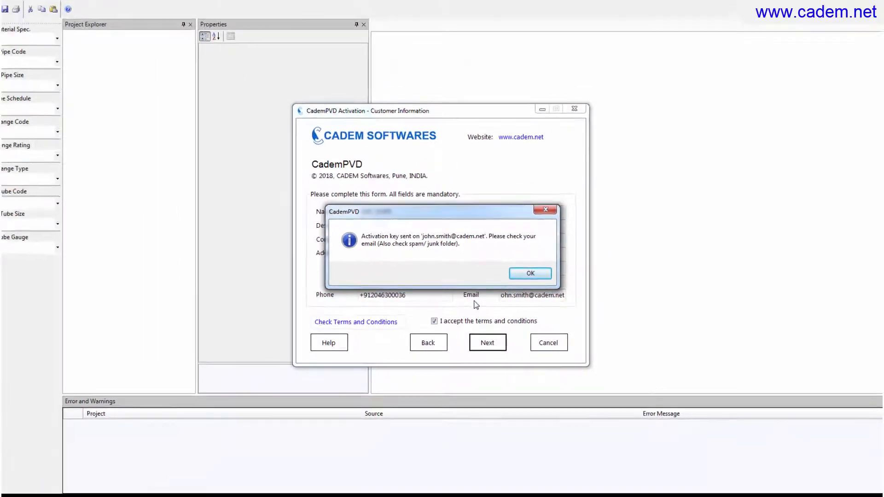
{"action": "left_click", "coordinate": [529, 272]}
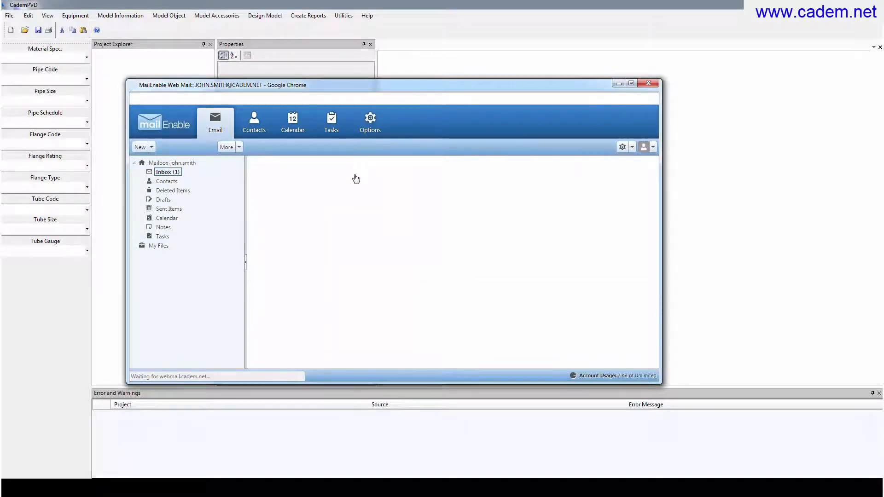
Paste the emailed key into Enter Product Activation Key, finish activation and dismiss the welcome screen
{"action": "left_click", "coordinate": [167, 171]}
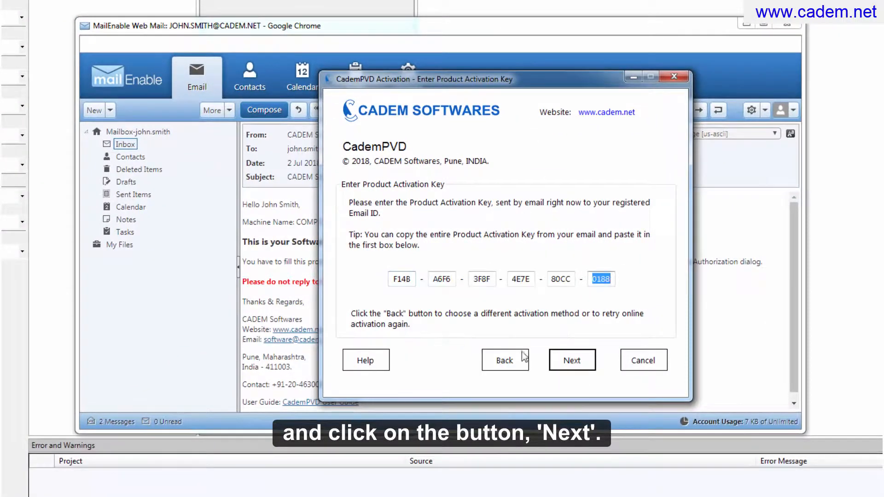
{"action": "left_click", "coordinate": [572, 360]}
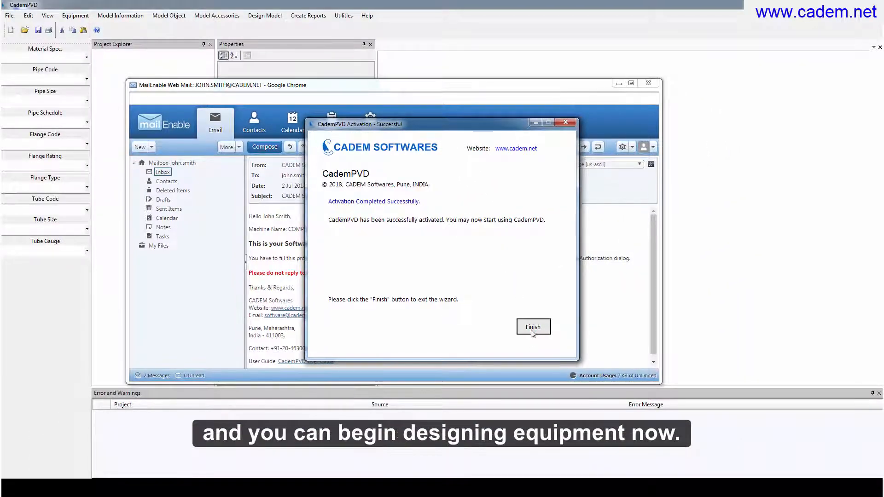
{"action": "left_click", "coordinate": [532, 327]}
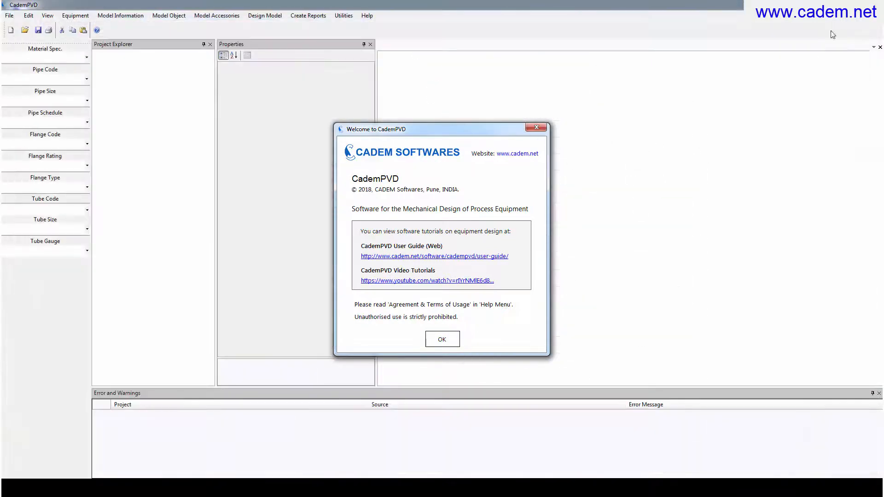
{"action": "left_click", "coordinate": [442, 340]}
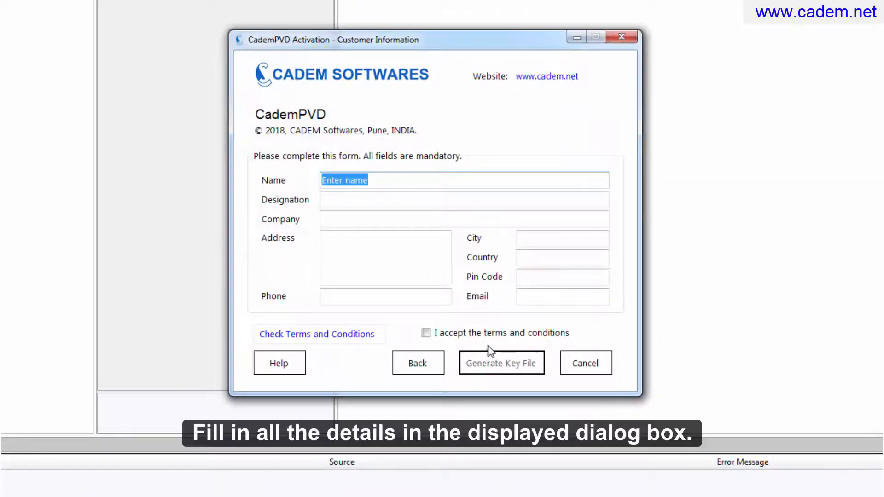
{"action": "type", "text": "Jo"}
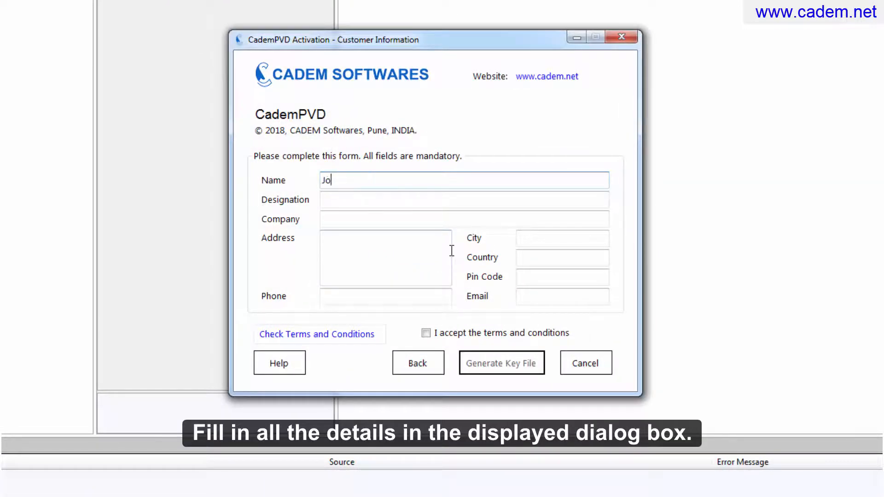
{"action": "type", "text": "Design E"}
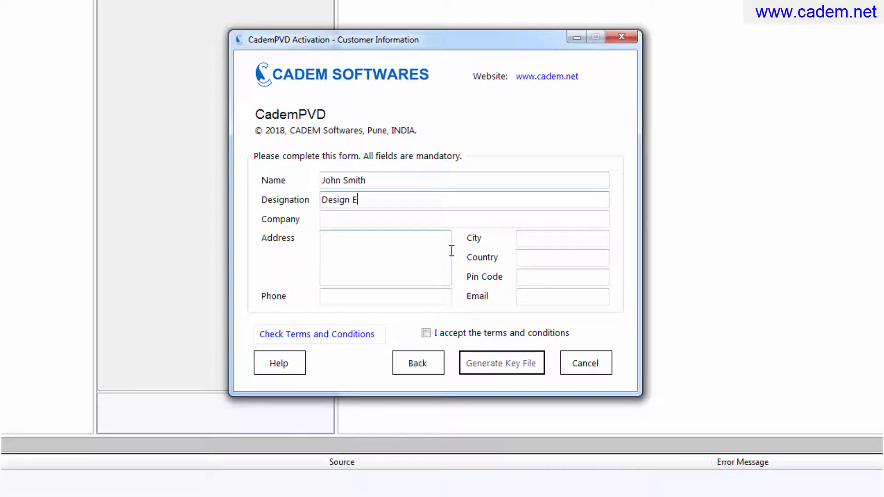
{"action": "type", "text": "CADEM Softwares"}
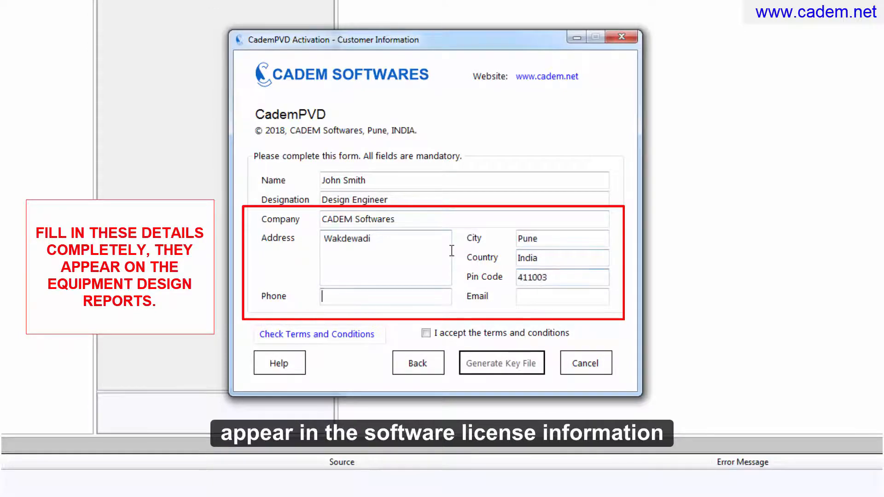
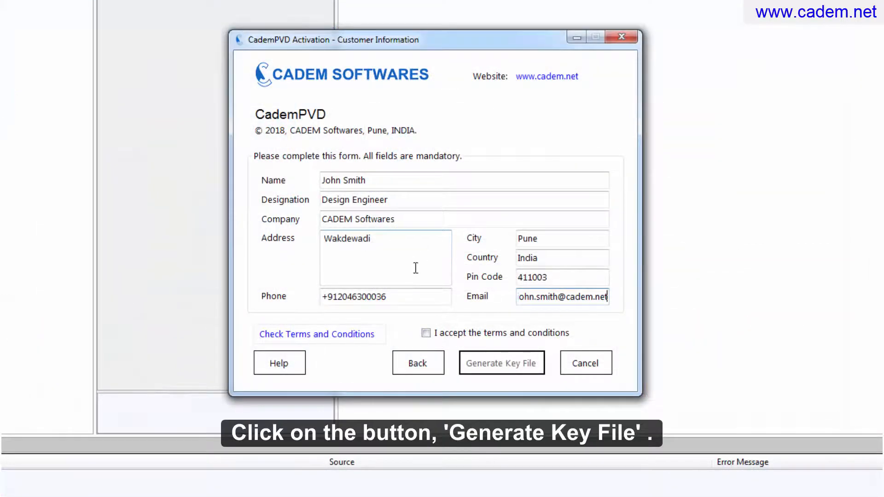
Accept the terms and conditions and generate the activation key file
{"action": "left_click", "coordinate": [425, 332]}
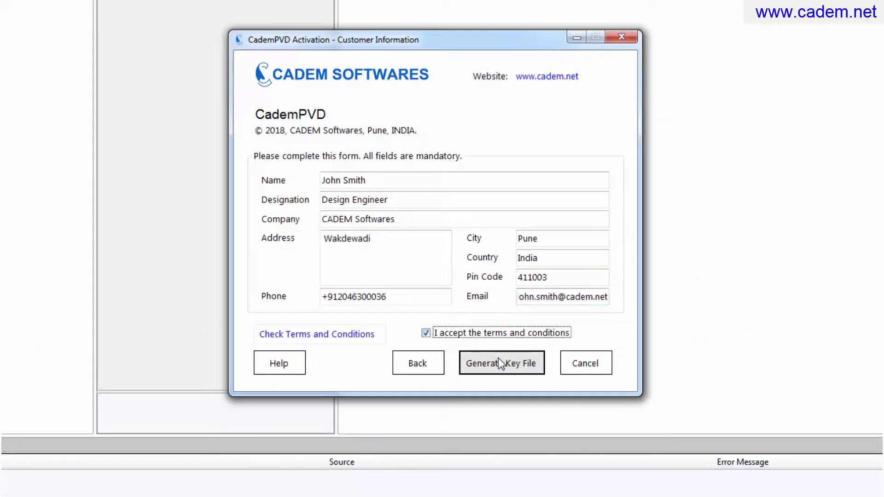
{"action": "left_click", "coordinate": [501, 363]}
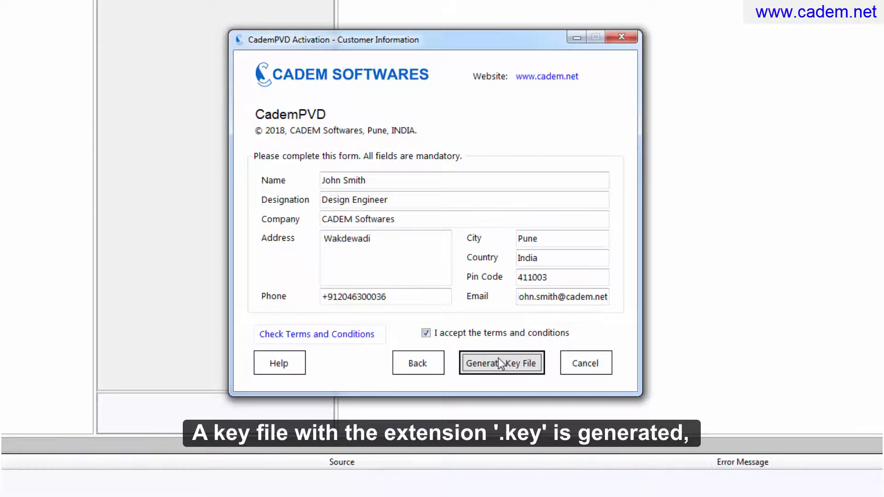
{"action": "left_click", "coordinate": [500, 363]}
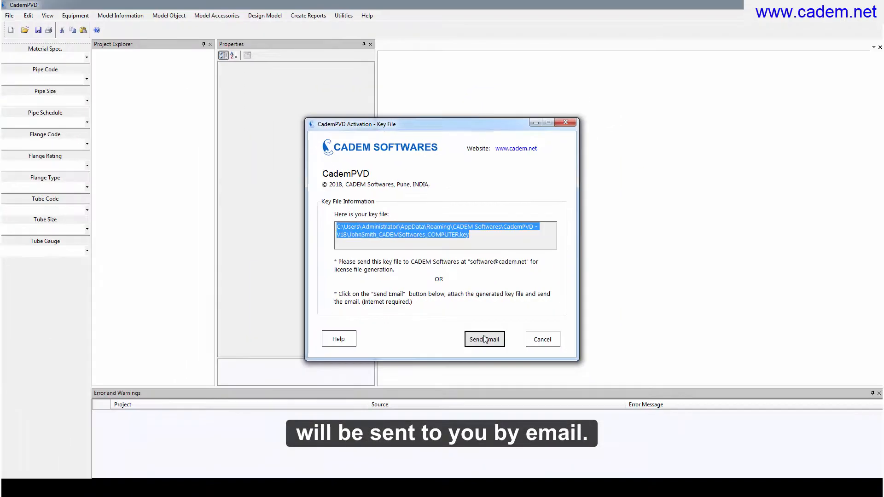
Email the generated key file, then continue manual activation to the Import License File page
{"action": "left_click", "coordinate": [483, 338]}
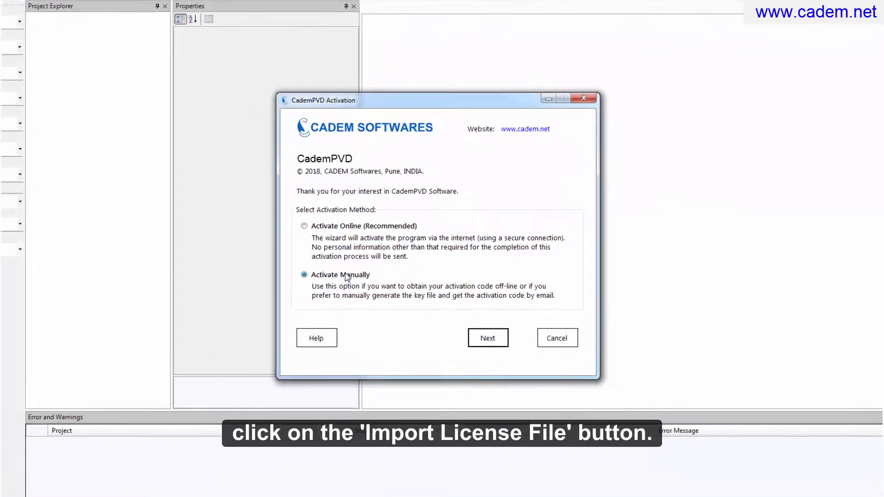
{"action": "left_click", "coordinate": [487, 338]}
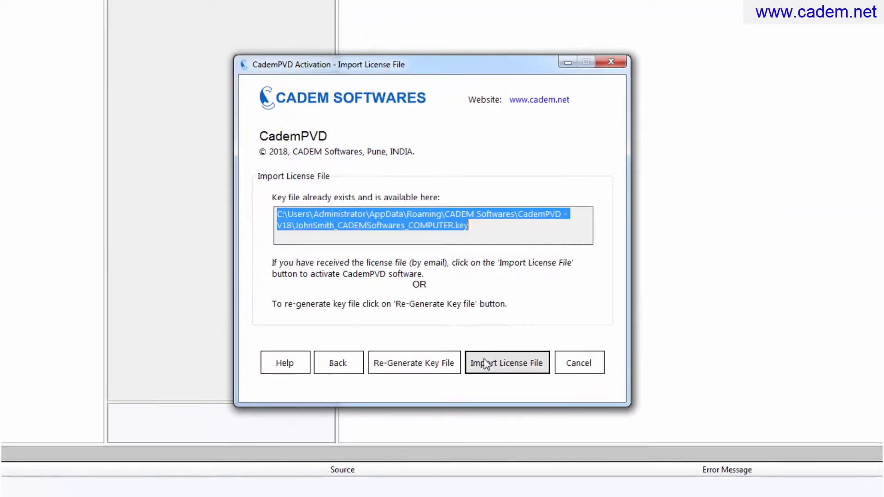